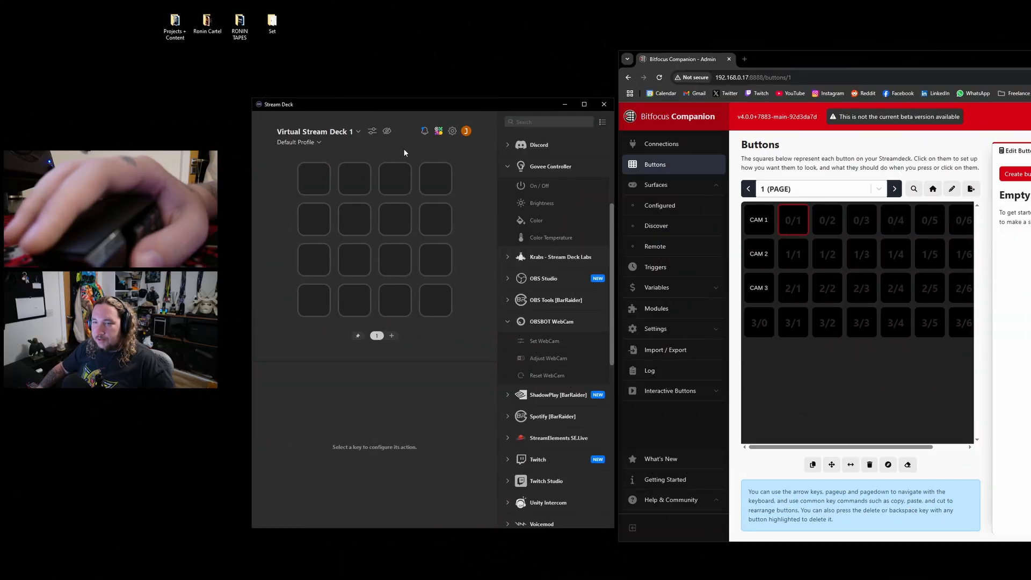
Select Virtual Stream Deck 4 and give it a 6×5 key layout.
{"action": "left_click", "coordinate": [316, 132]}
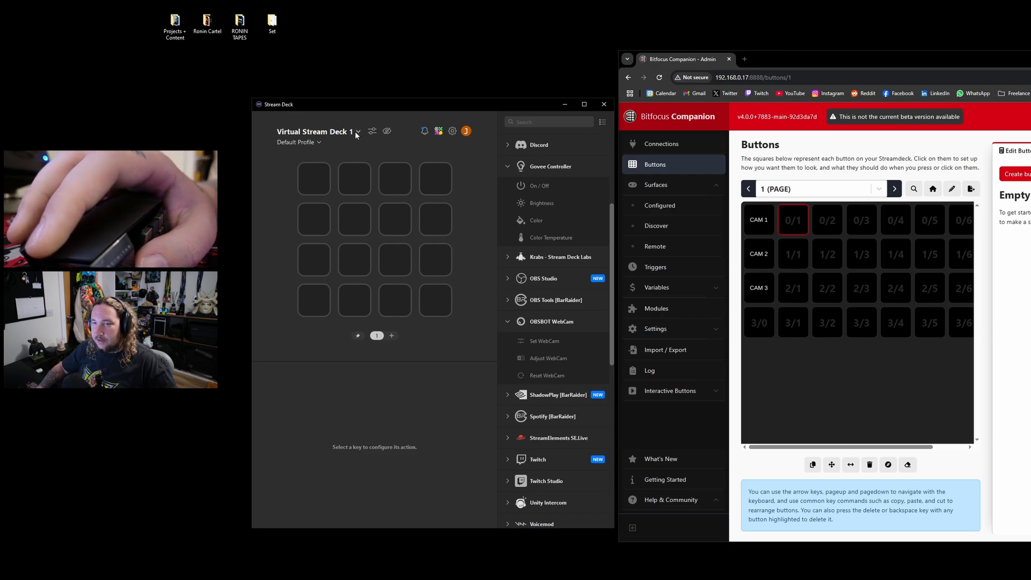
{"action": "left_click", "coordinate": [357, 131]}
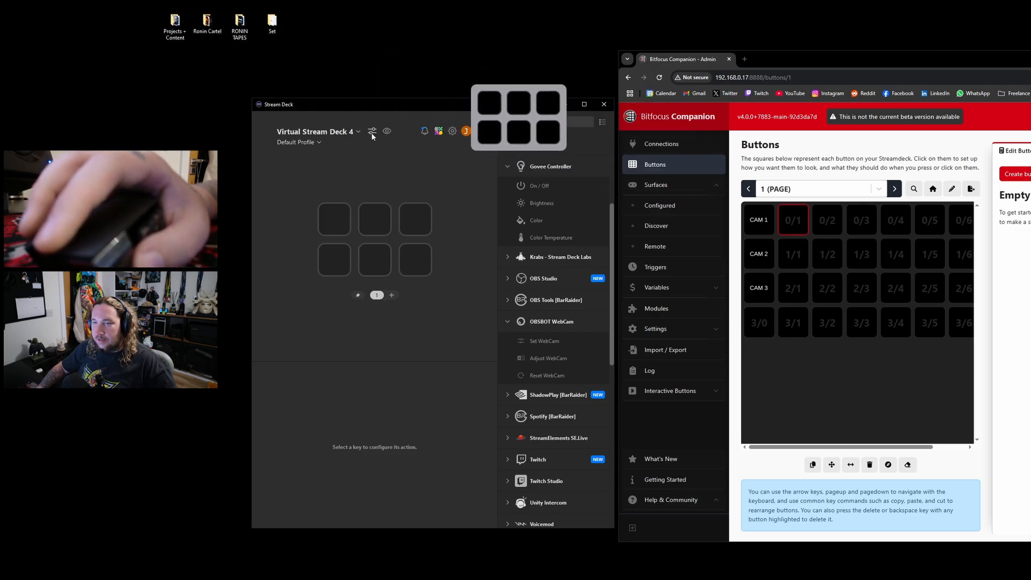
{"action": "left_click", "coordinate": [372, 131]}
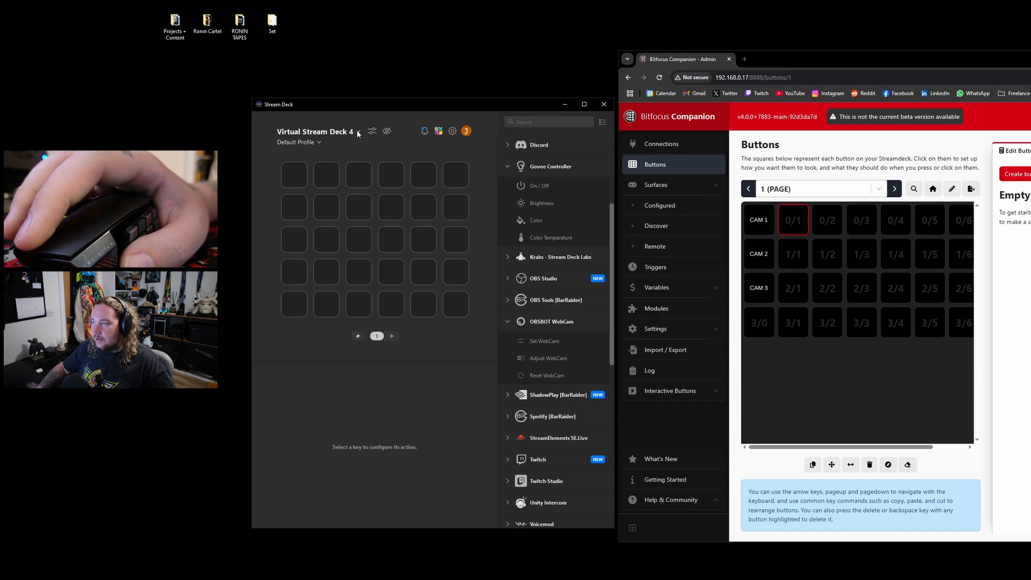
Make the CORSAIR SCIMITAR ELITE mouse the active device with its 12 empty keys.
{"action": "left_click", "coordinate": [358, 131]}
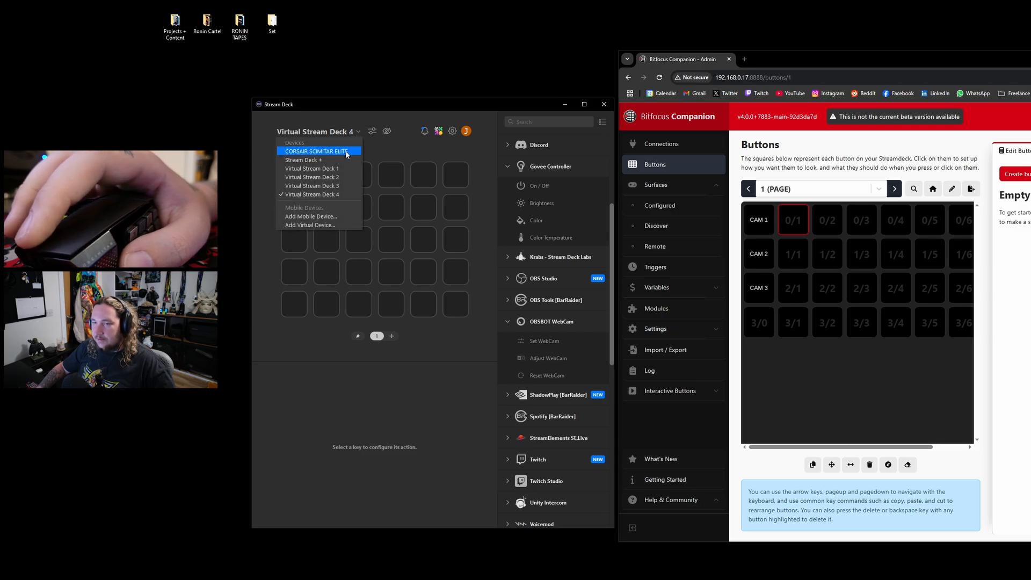
{"action": "left_click", "coordinate": [318, 151]}
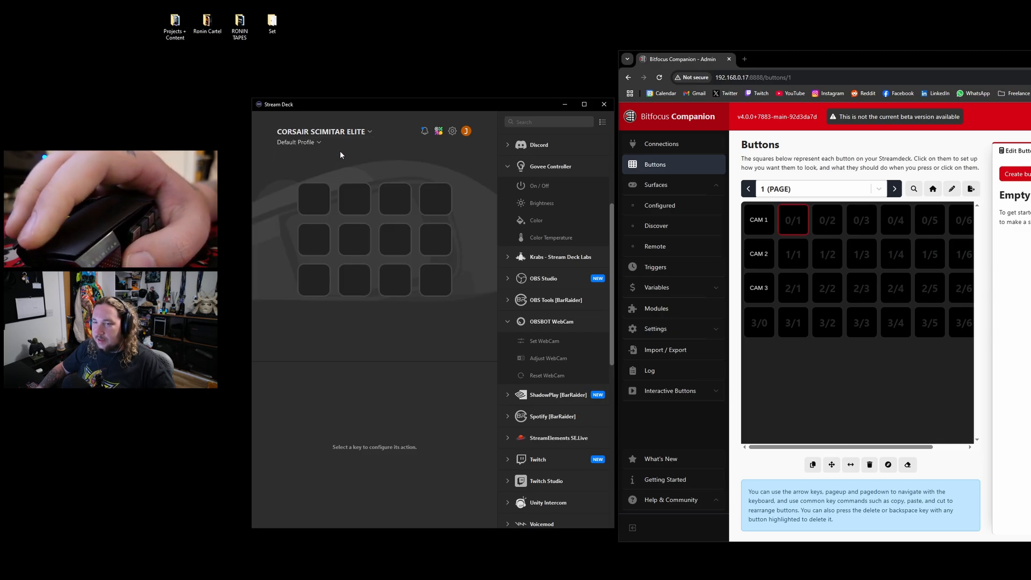
{"action": "mouse_move", "coordinate": [440, 161]}
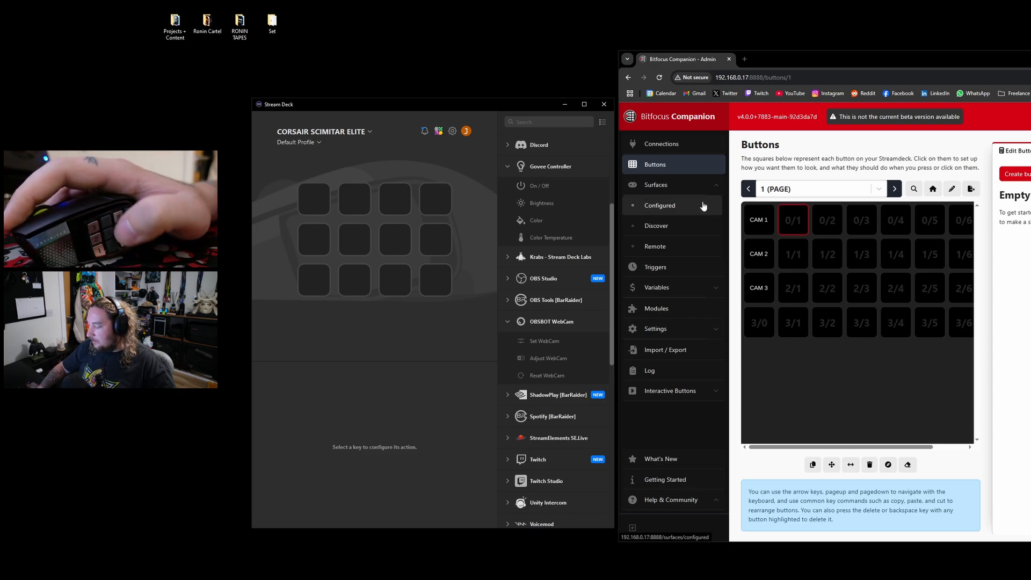
{"action": "mouse_move", "coordinate": [500, 161]}
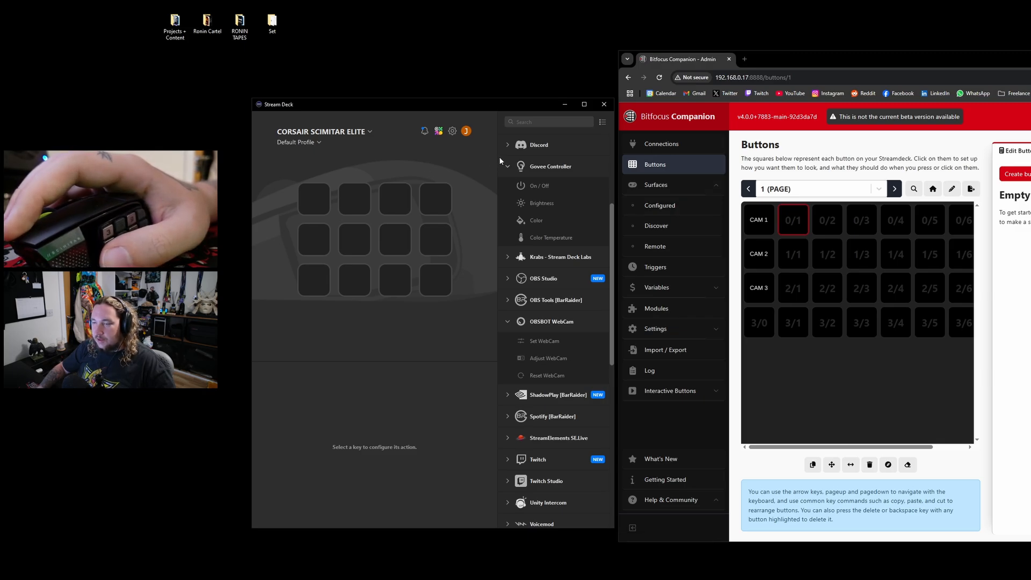
{"action": "left_click", "coordinate": [314, 239]}
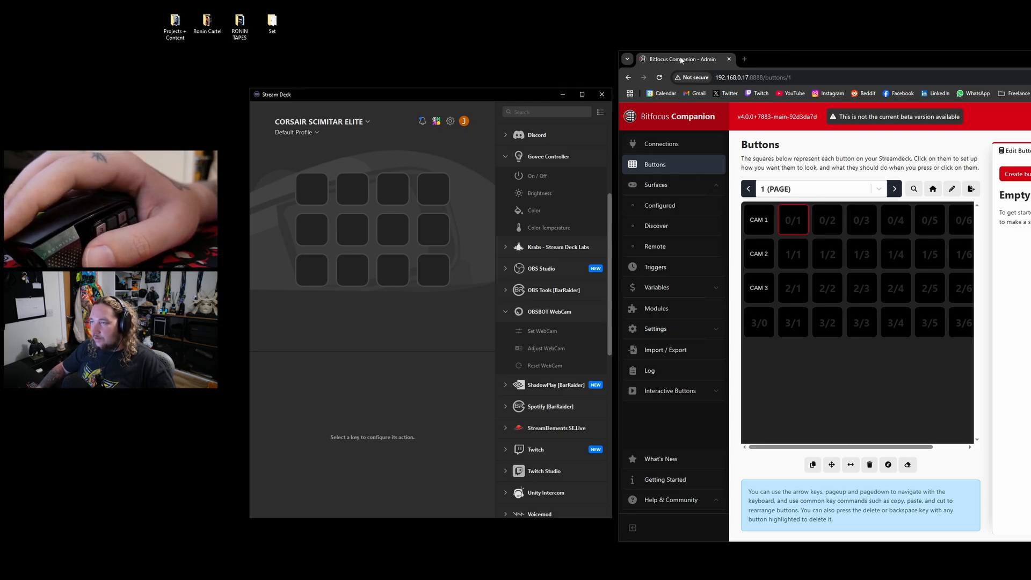
Review Companion's CAM button settings, then launch the Elgato Marketplace.
{"action": "left_click", "coordinate": [758, 253]}
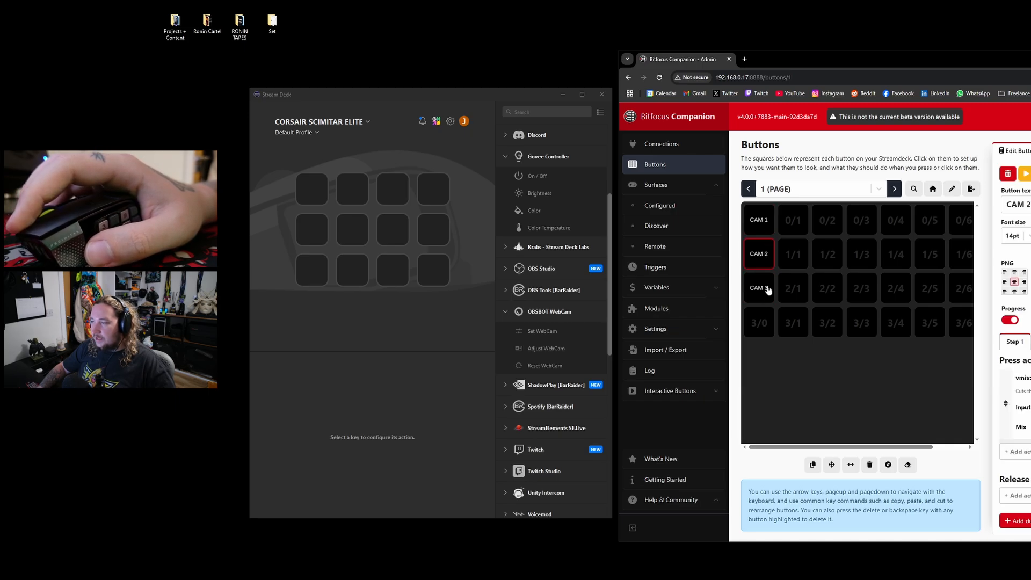
{"action": "left_click", "coordinate": [758, 288]}
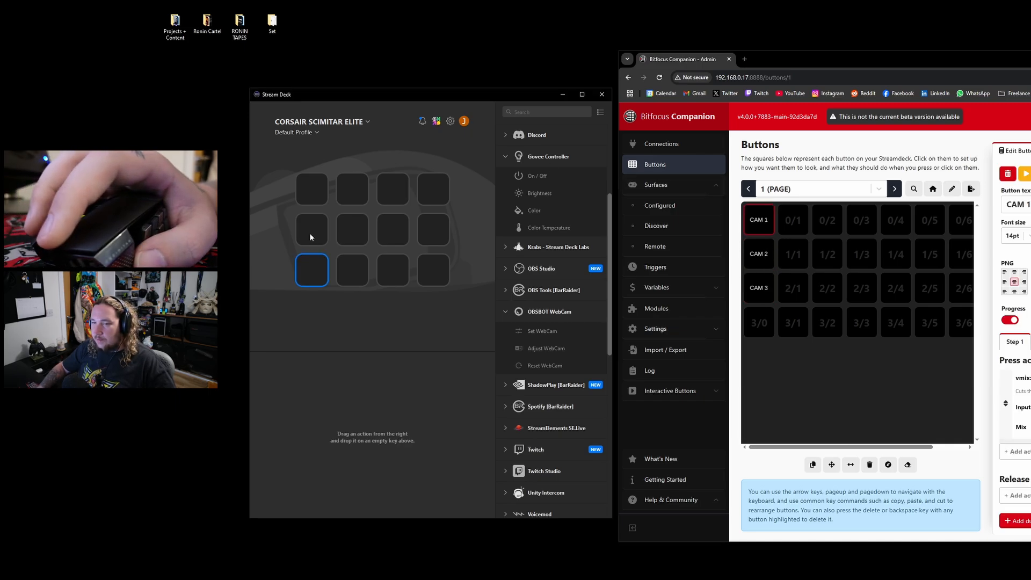
{"action": "left_click", "coordinate": [312, 188]}
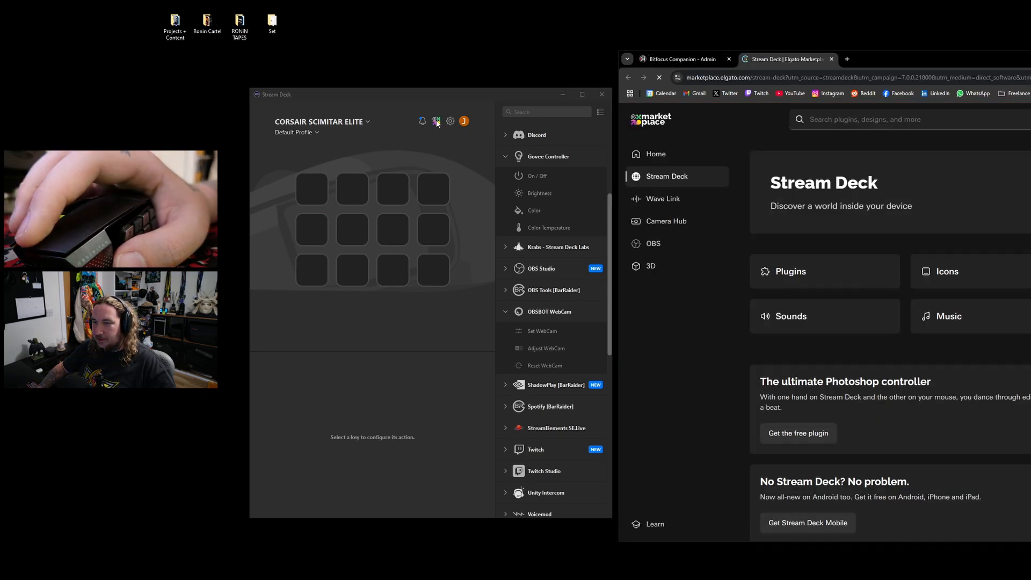
Search the Marketplace for 'companion' and bring up the Bitfocus Companion Plugin page.
{"action": "type", "text": "co"}
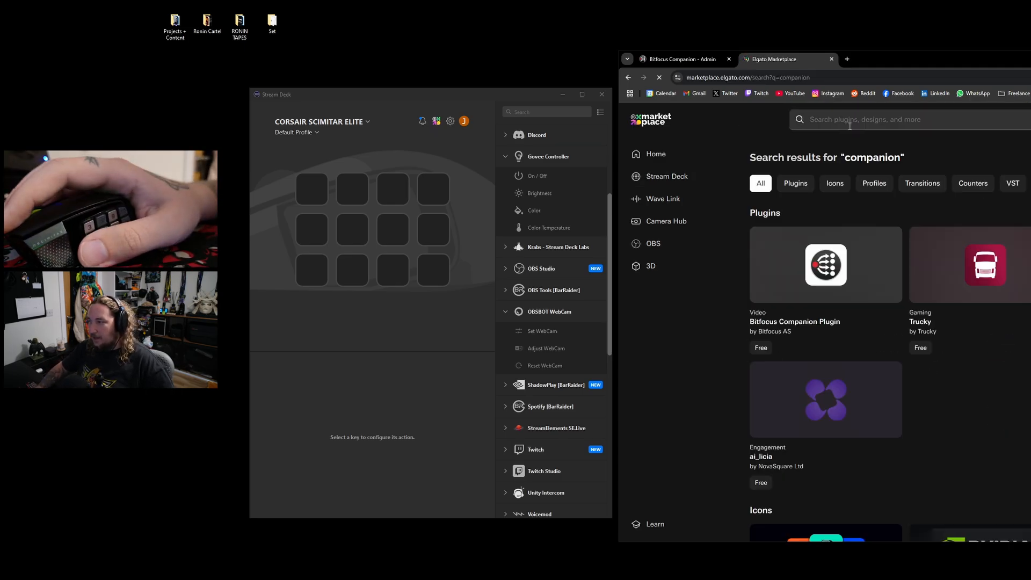
{"action": "left_click", "coordinate": [826, 265]}
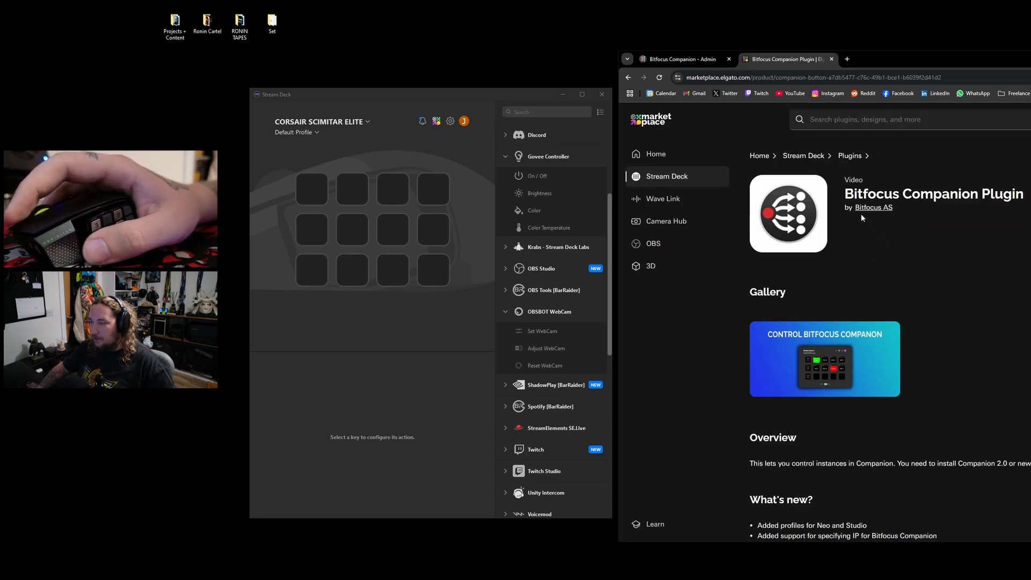
{"action": "mouse_move", "coordinate": [874, 210]}
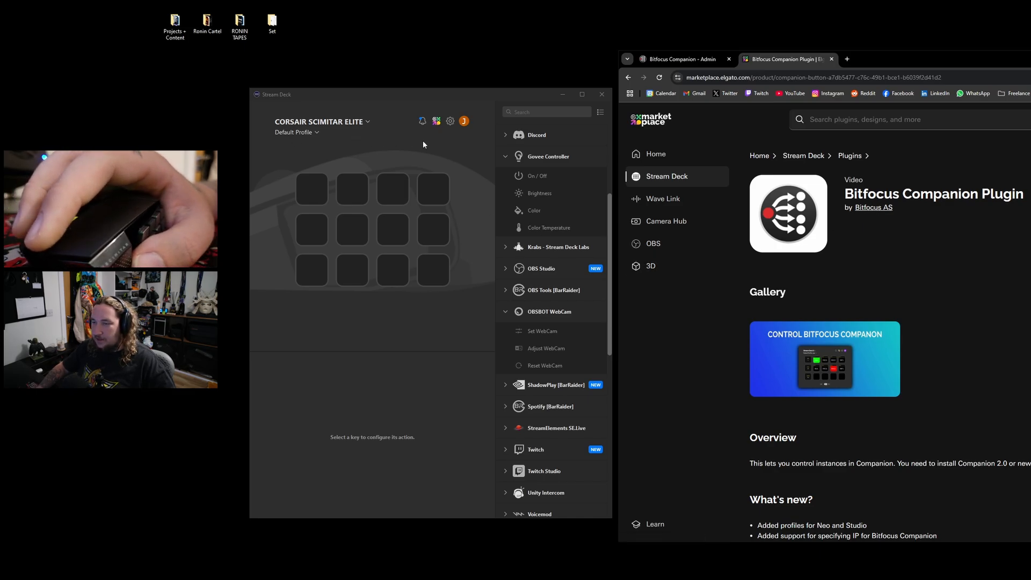
Place a Companion Button on the Scimitar's first key so it shows CAM 1.
{"action": "type", "text": "compan"}
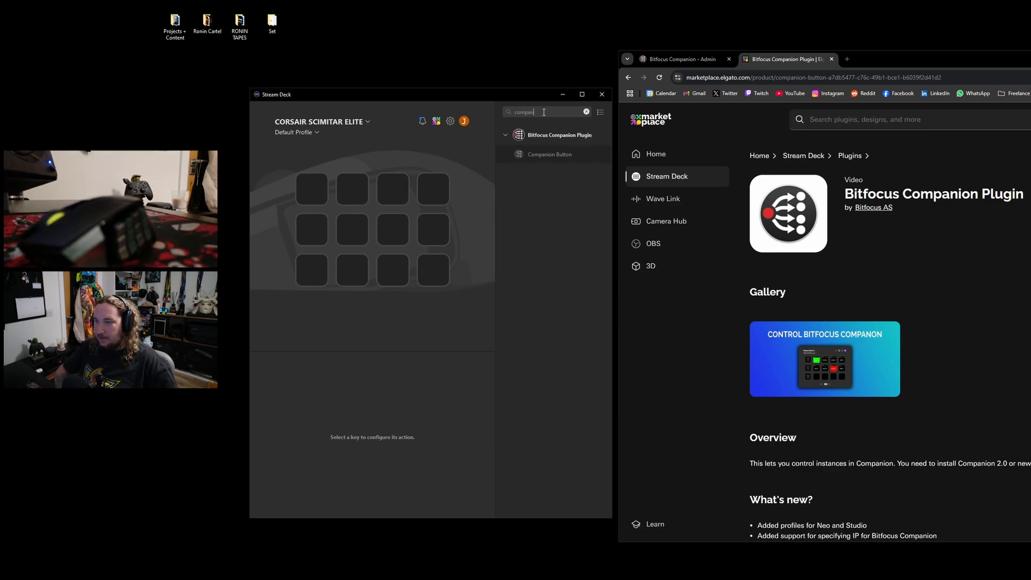
{"action": "left_click_drag", "start_coordinate": [549, 153], "coordinate": [352, 189]}
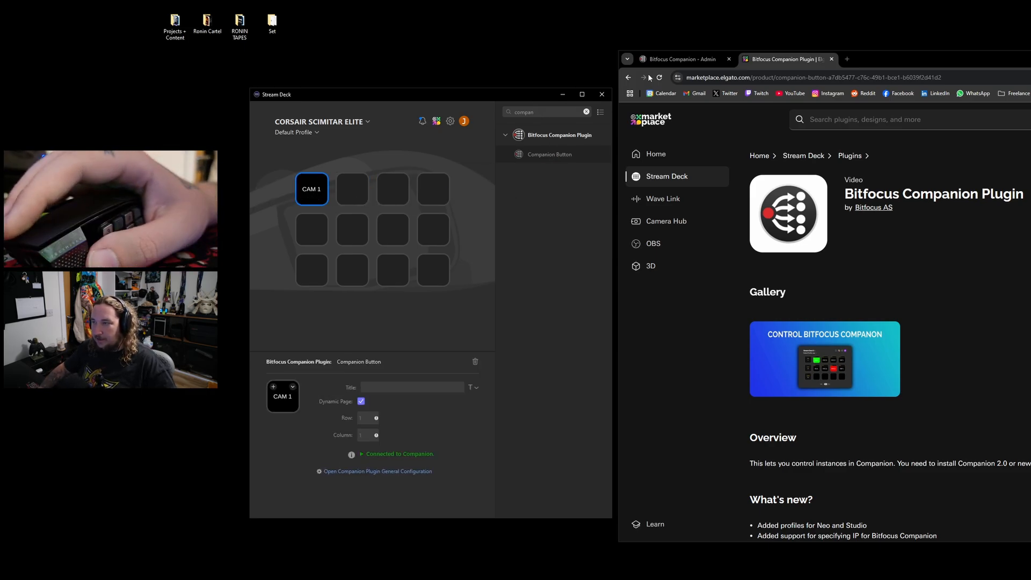
Return to the Companion admin with the CAM 1 key selected and enter its Settings.
{"action": "left_click", "coordinate": [686, 59]}
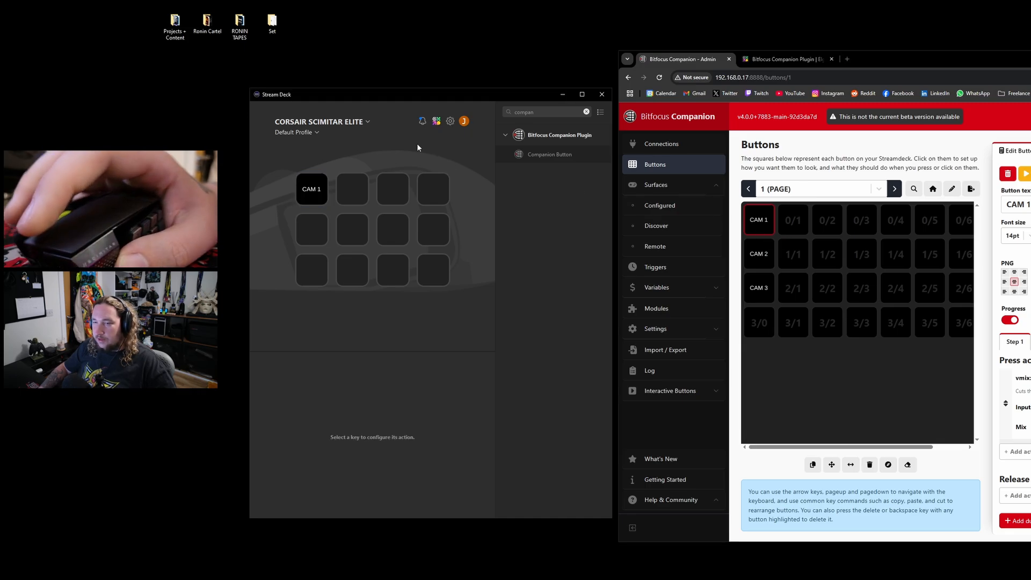
{"action": "left_click", "coordinate": [312, 188]}
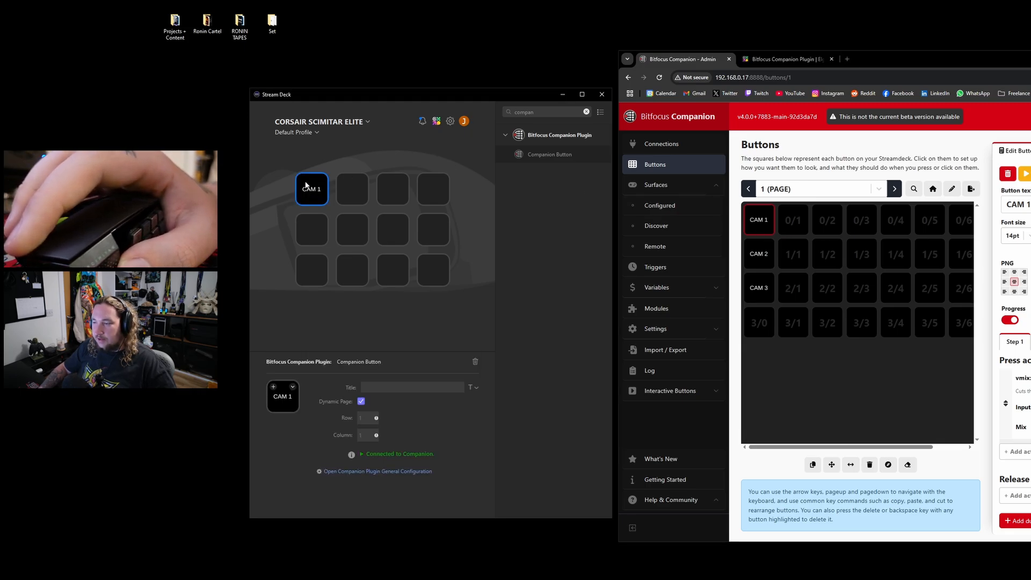
{"action": "left_click", "coordinate": [655, 328]}
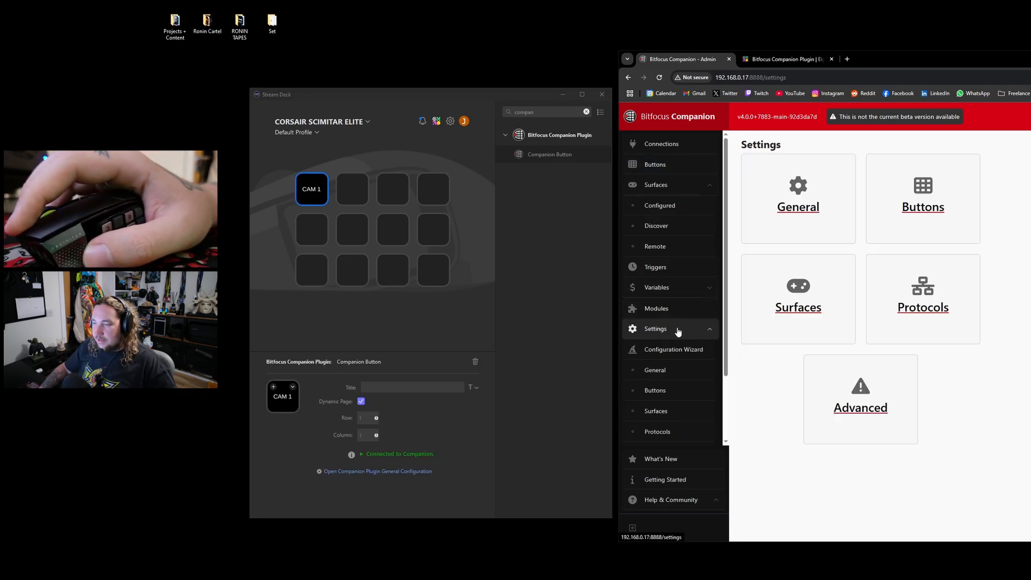
Review Companion's Surfaces settings and return to the Connections page.
{"action": "left_click", "coordinate": [655, 411]}
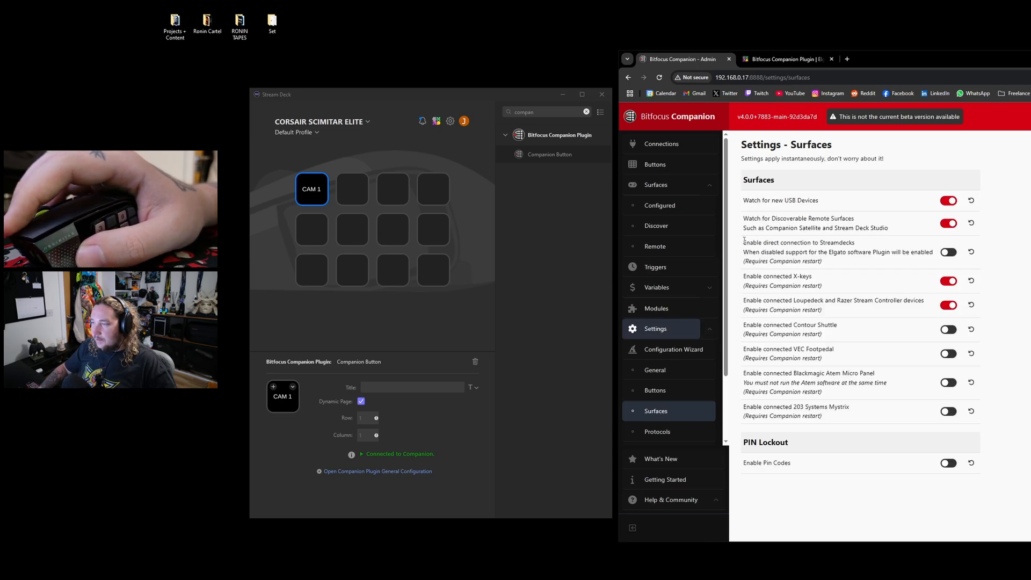
{"action": "left_click_drag", "start_coordinate": [744, 242], "coordinate": [849, 261]}
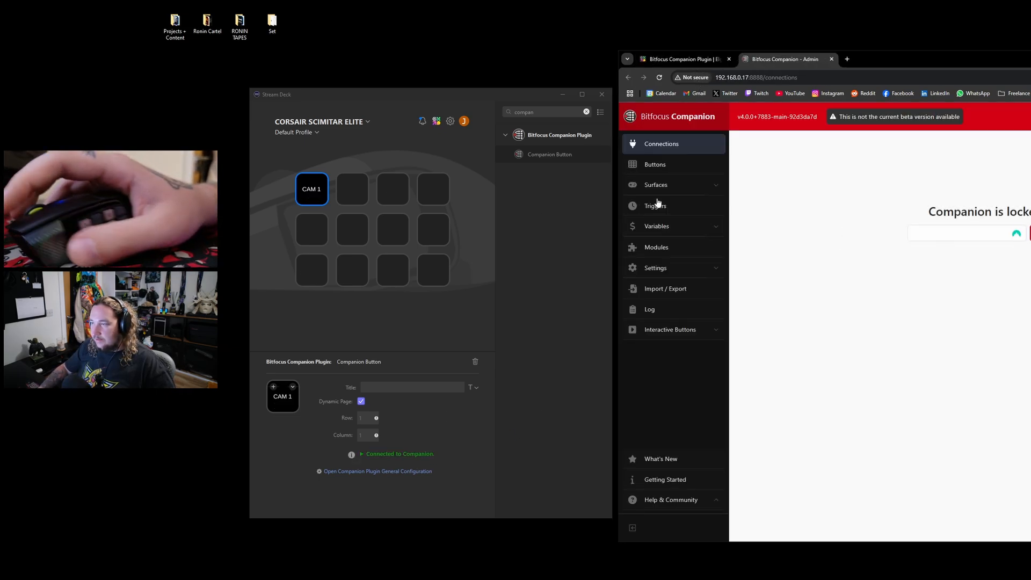
Untick Dynamic Page on the three keys so they map to Companion's CAM 1, CAM 2 and CAM 3.
{"action": "left_click", "coordinate": [655, 165]}
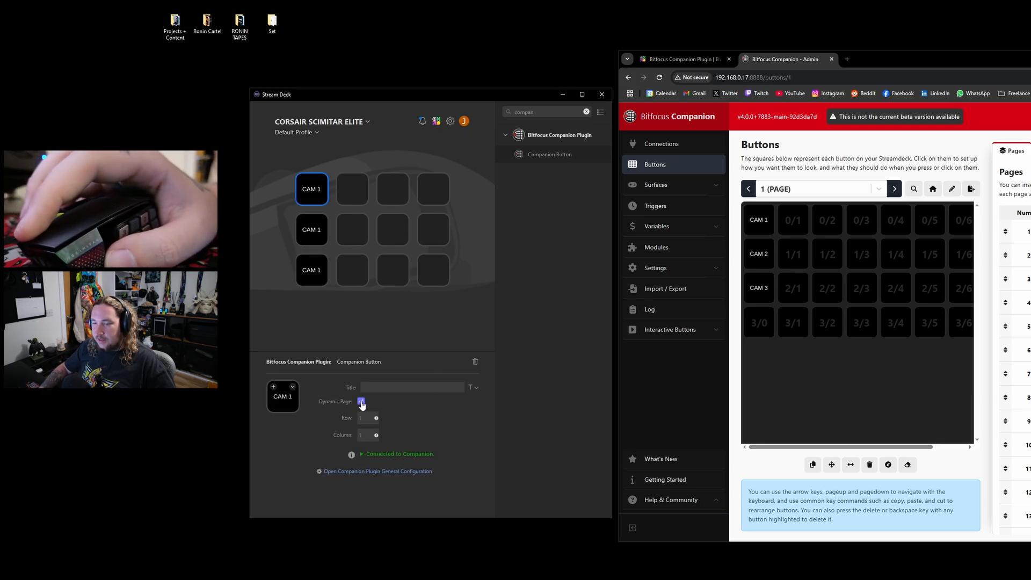
{"action": "left_click", "coordinate": [361, 401]}
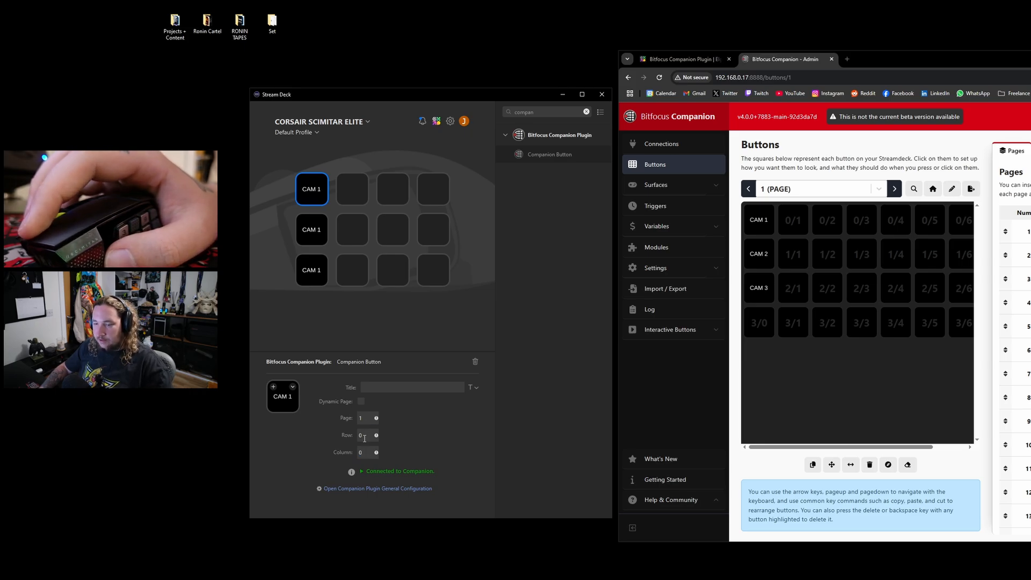
{"action": "left_click", "coordinate": [361, 402]}
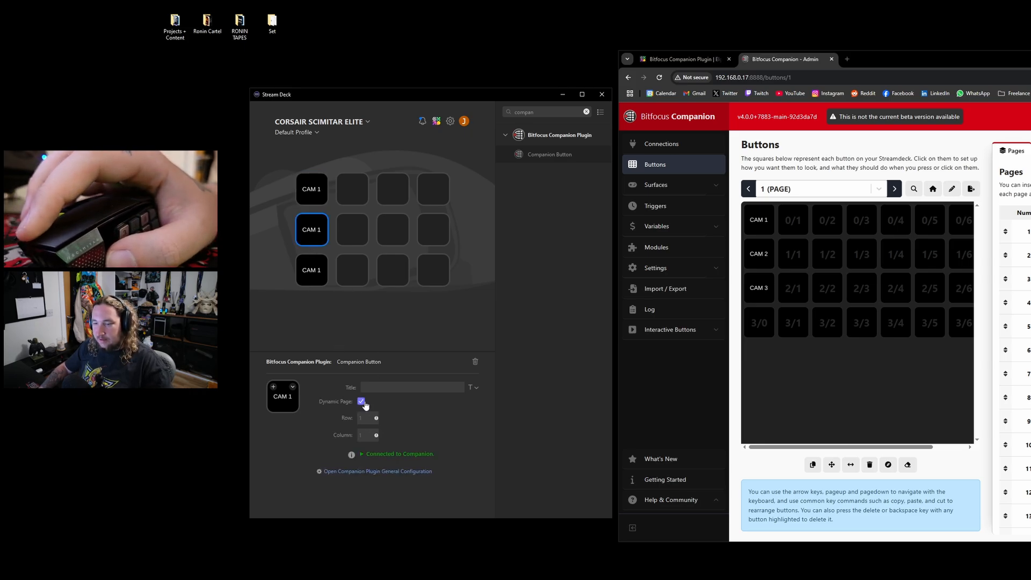
{"action": "left_click", "coordinate": [361, 402]}
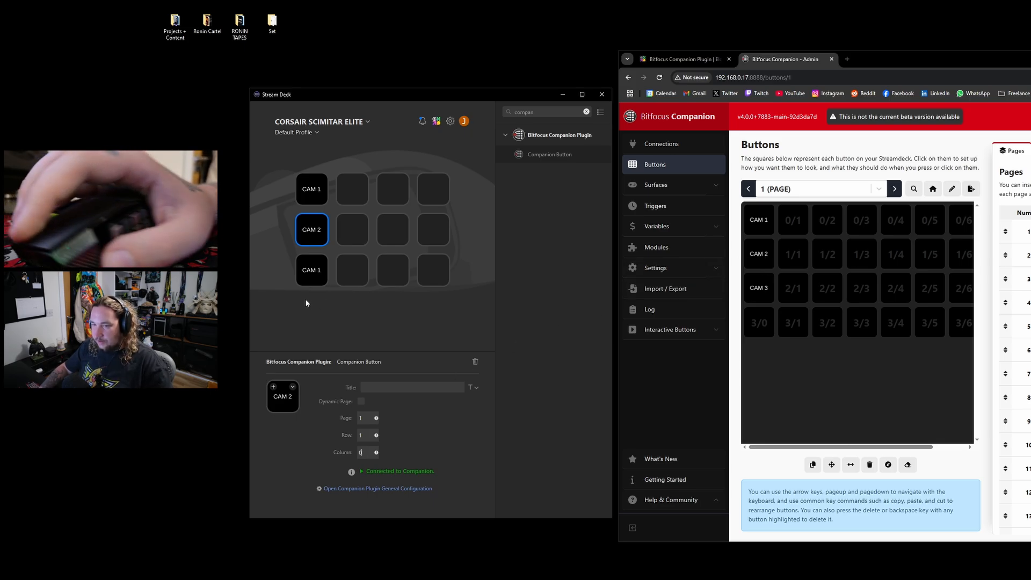
{"action": "left_click", "coordinate": [310, 271]}
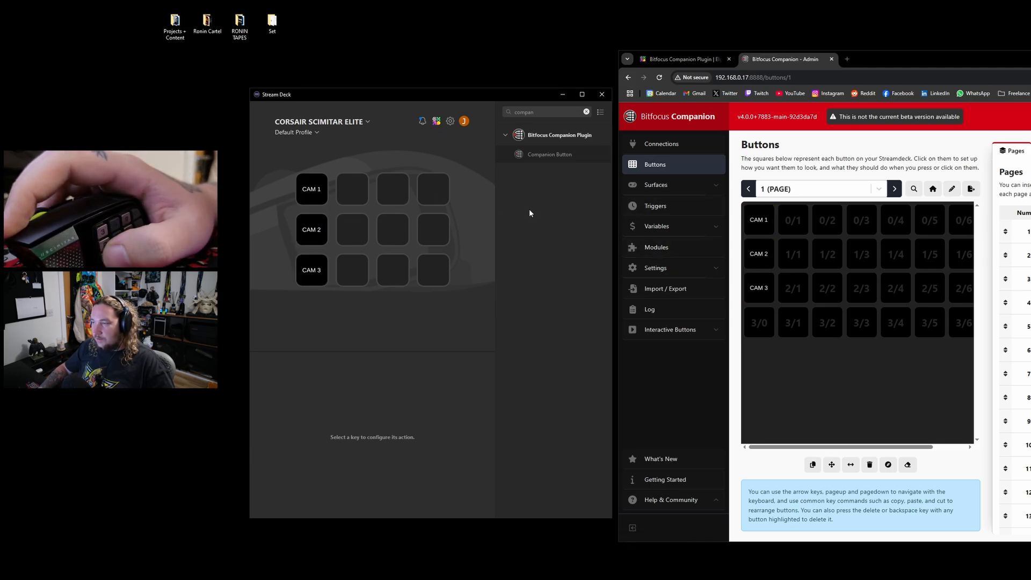
Check the CAM 1 button's vMix action sending FS_JAKUB to Program, with vMix alongside.
{"action": "left_click", "coordinate": [759, 220]}
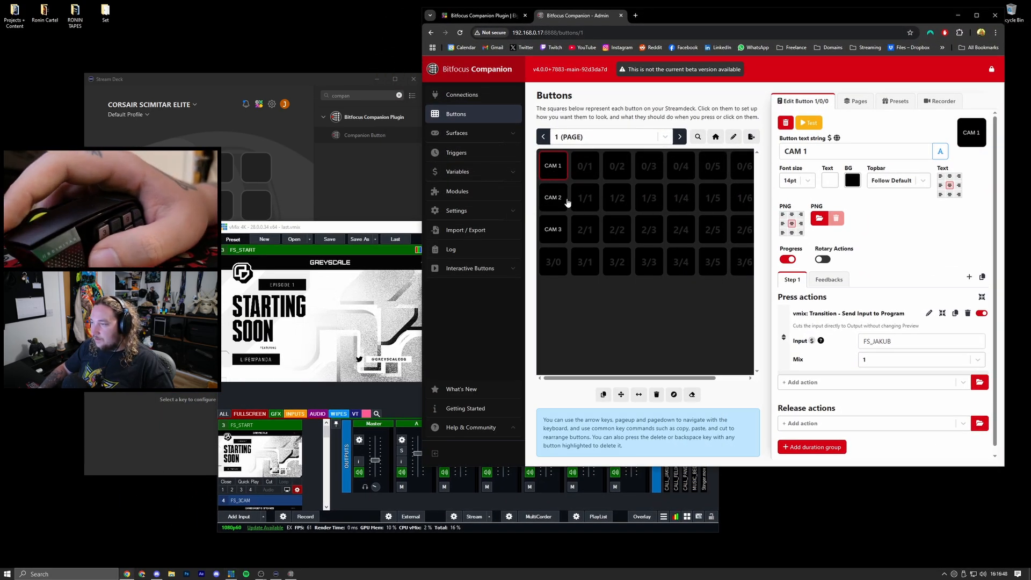
{"action": "mouse_move", "coordinate": [561, 208]}
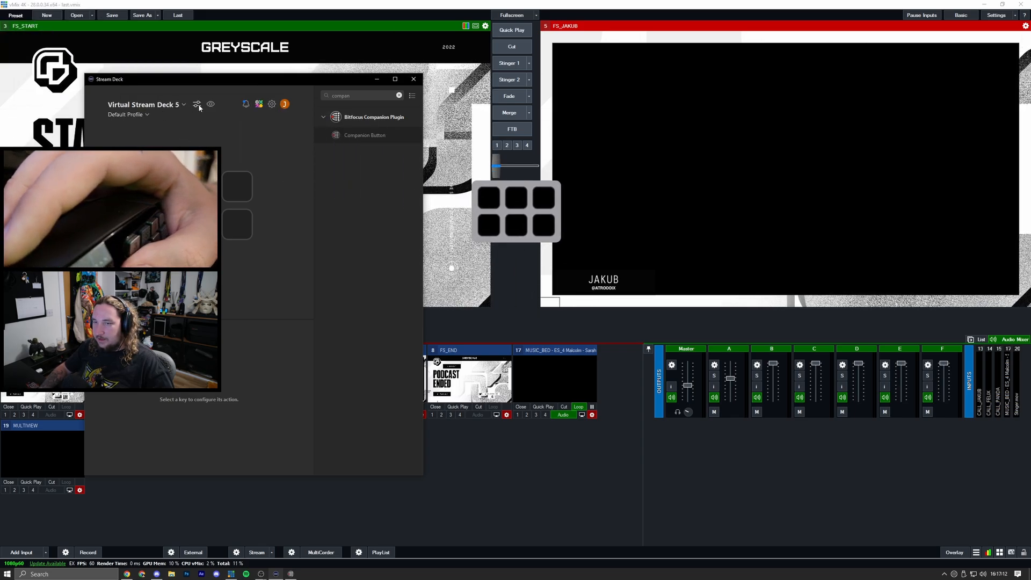
Set Virtual Stream Deck 5 to 5 rows by 1 column and add Discord Mute and Deafen keys.
{"action": "left_click", "coordinate": [196, 104]}
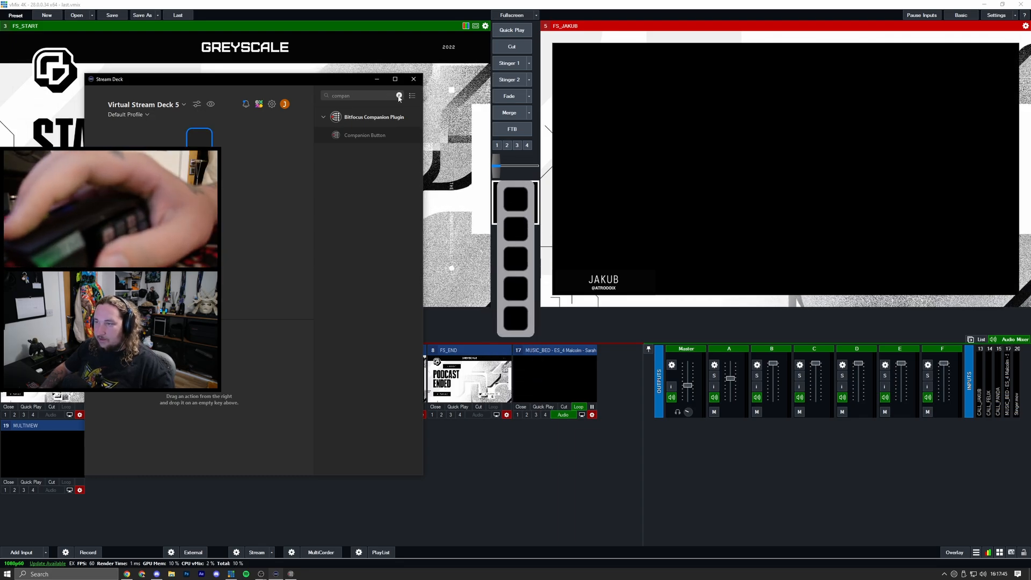
{"action": "type", "text": "discord"}
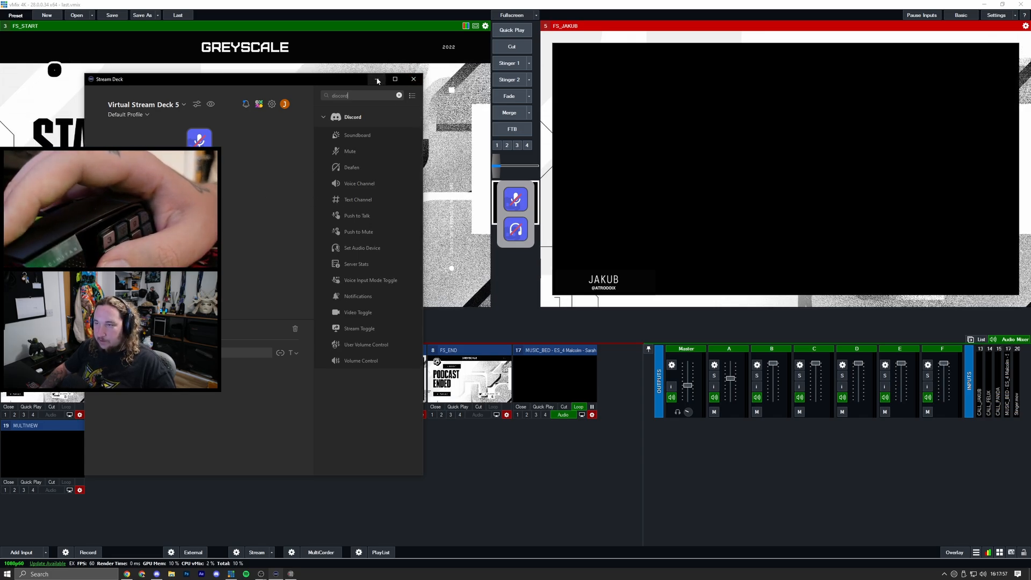
{"action": "left_click", "coordinate": [400, 95]}
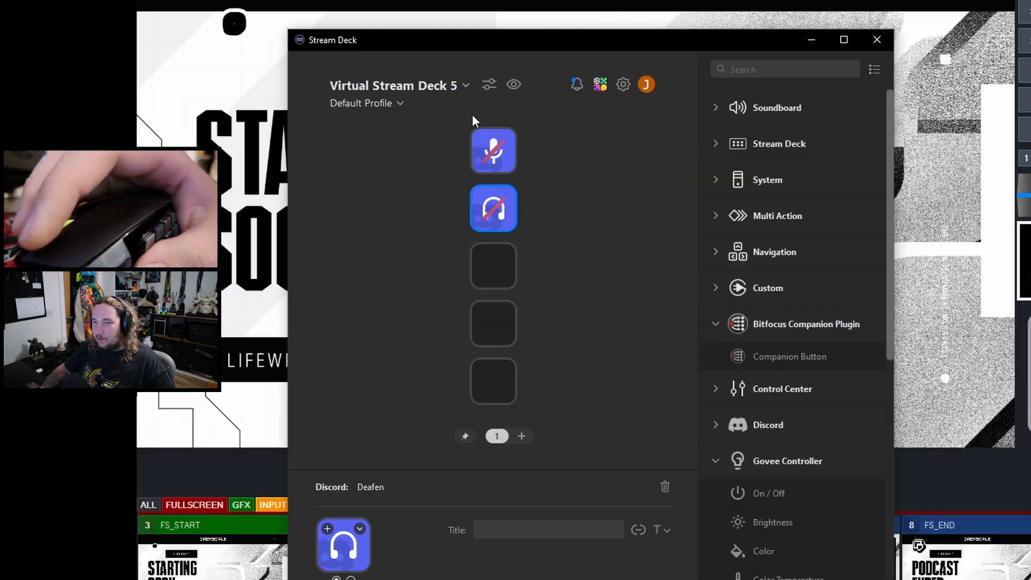
{"action": "left_click", "coordinate": [490, 83]}
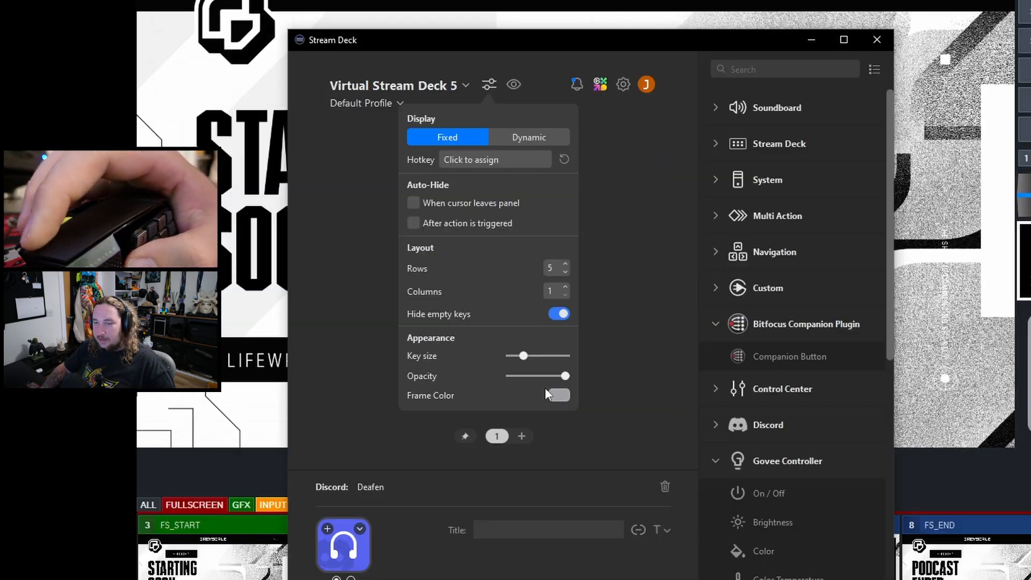
Enable a custom frame colour for Virtual Stream Deck 5, currently dark #1e2328.
{"action": "left_click", "coordinate": [556, 395]}
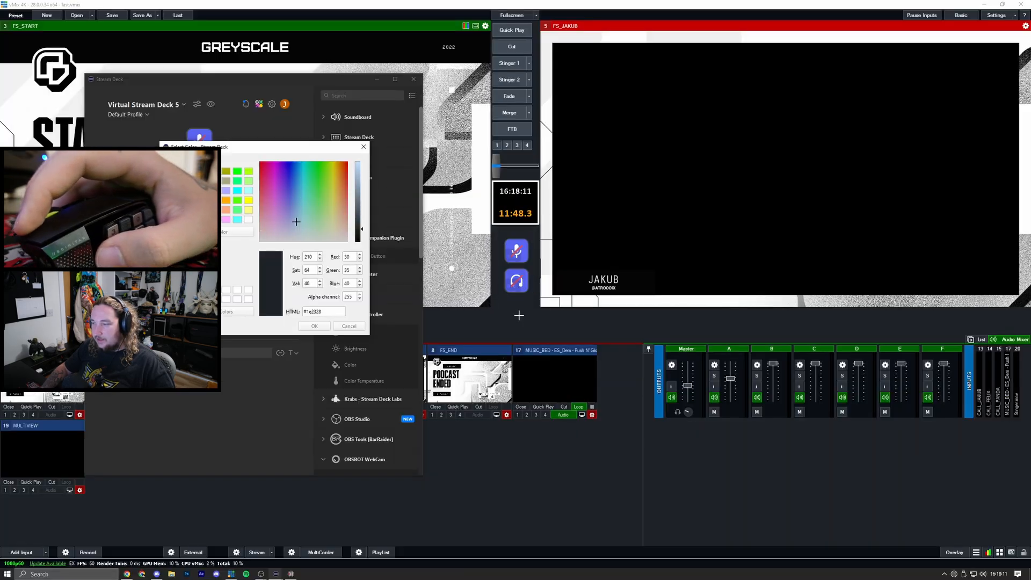
{"action": "mouse_move", "coordinate": [522, 325]}
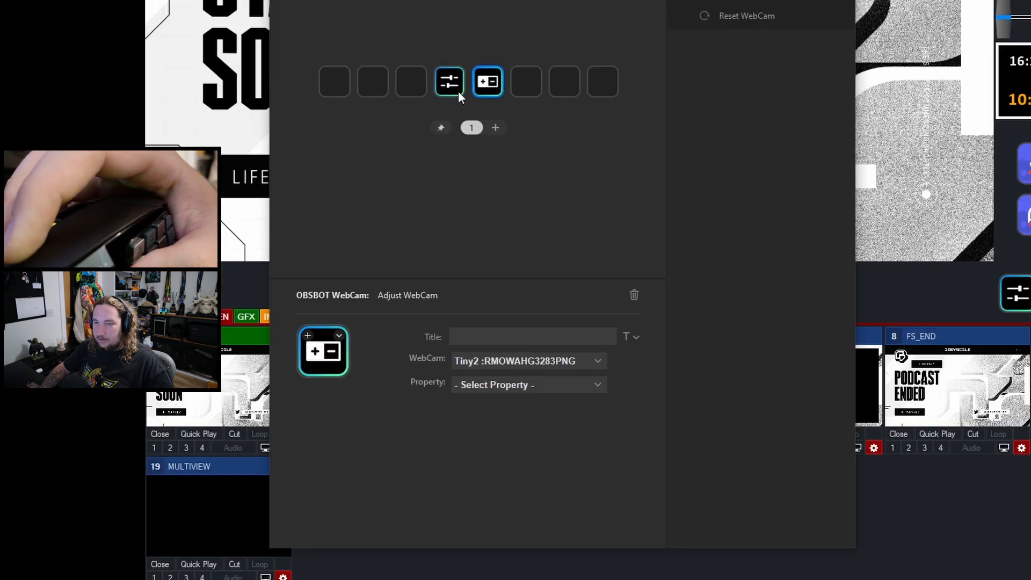
Set Property to Zoom on both OBSBOT Tiny2 keys, with the adjust key stepping by +5.
{"action": "left_click", "coordinate": [528, 384]}
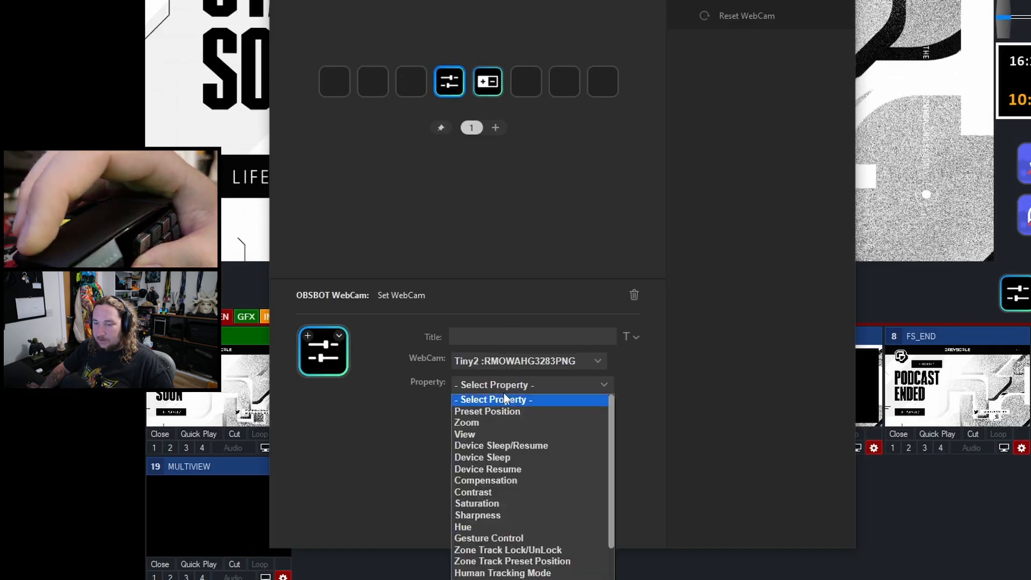
{"action": "left_click", "coordinate": [467, 423]}
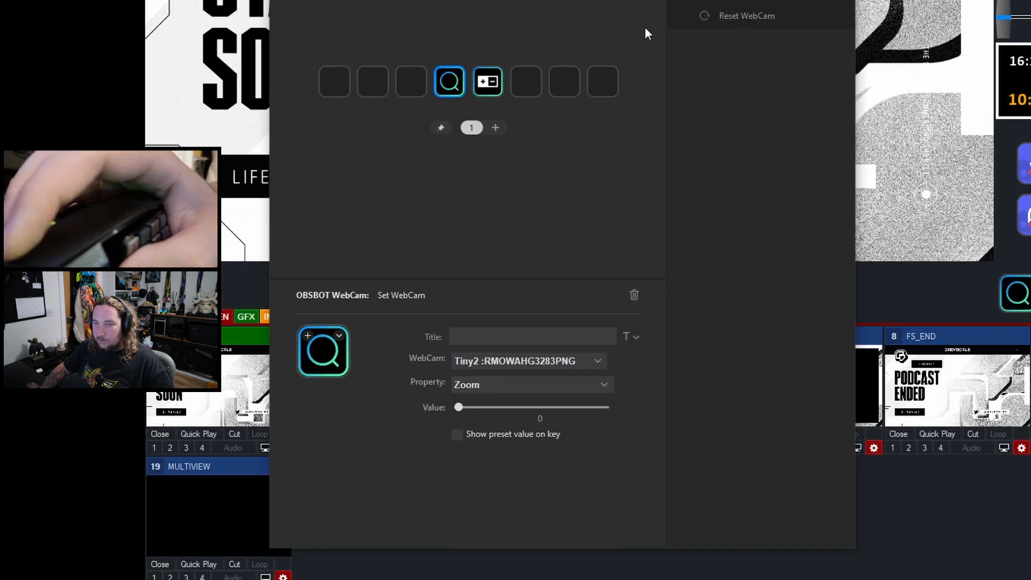
{"action": "left_click", "coordinate": [487, 82]}
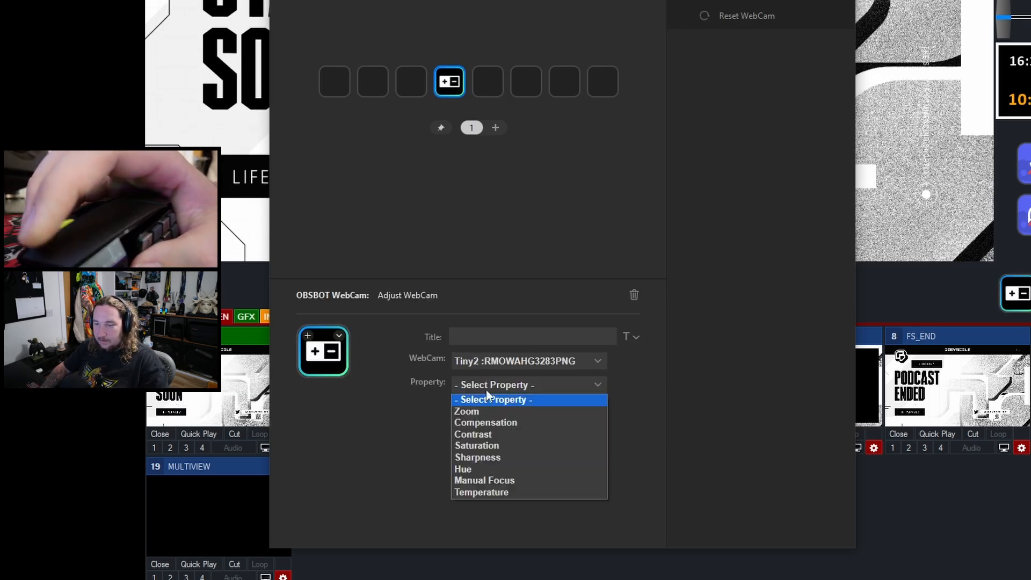
{"action": "left_click", "coordinate": [466, 411]}
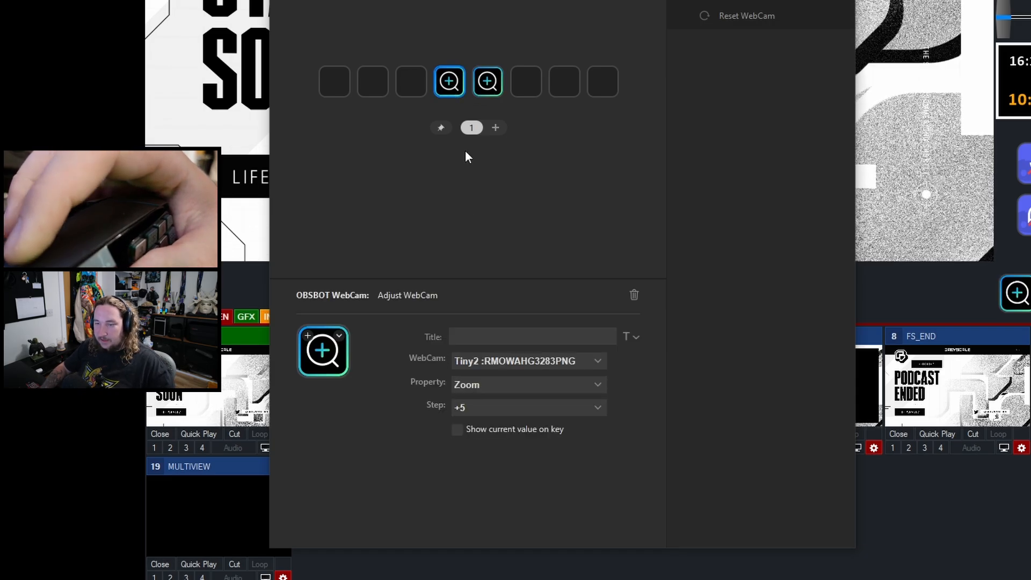
{"action": "left_click", "coordinate": [528, 407]}
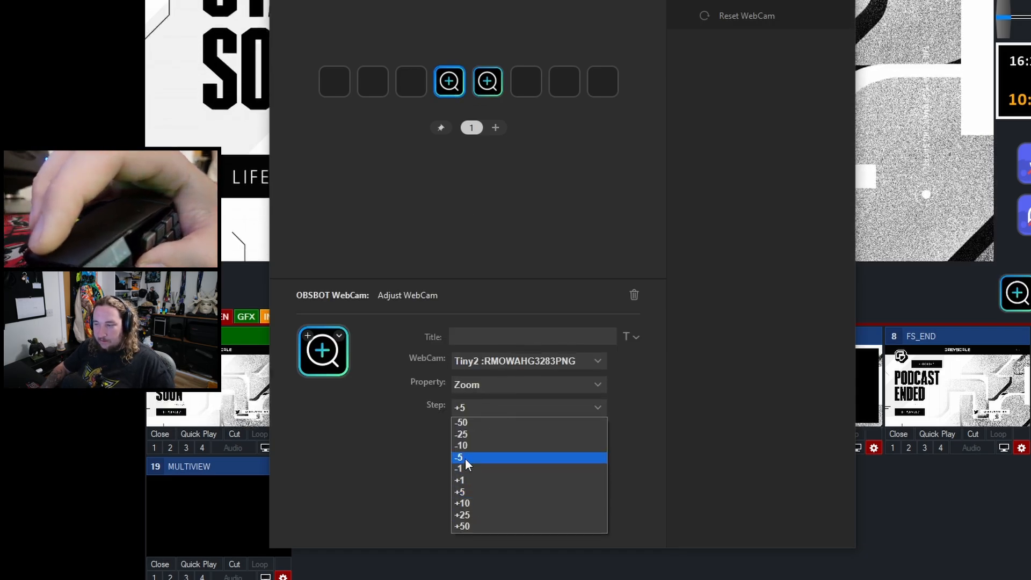